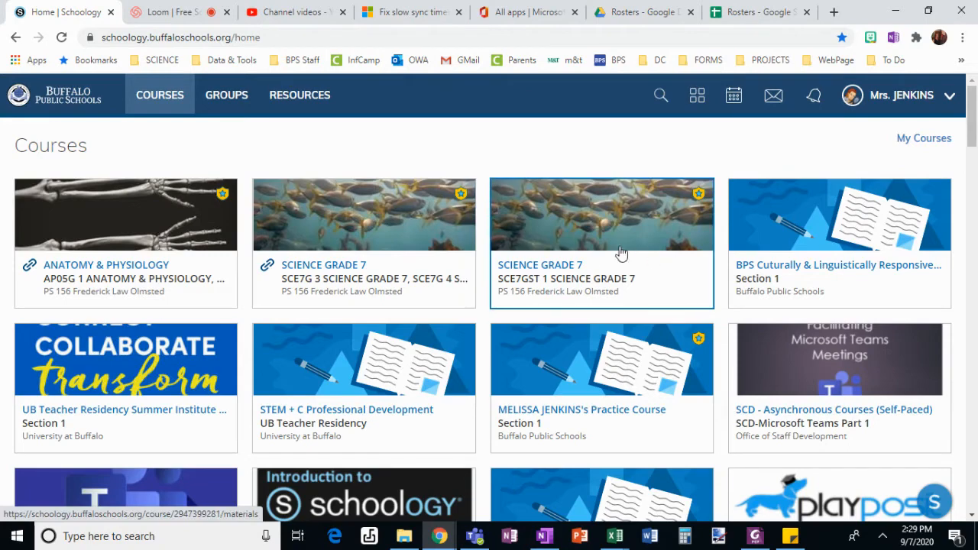
- Open the Anatomy & Physiology course from the Courses list
click(160, 95)
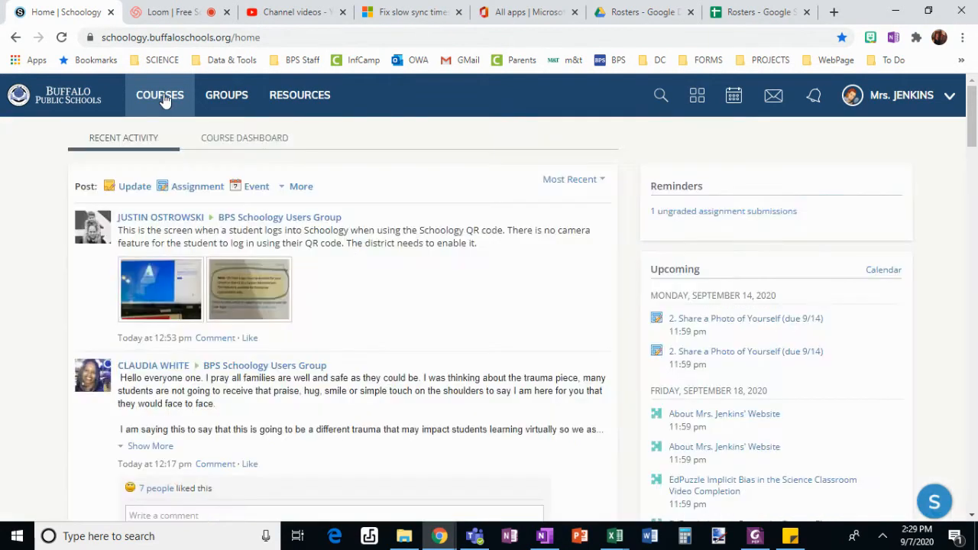
click(160, 95)
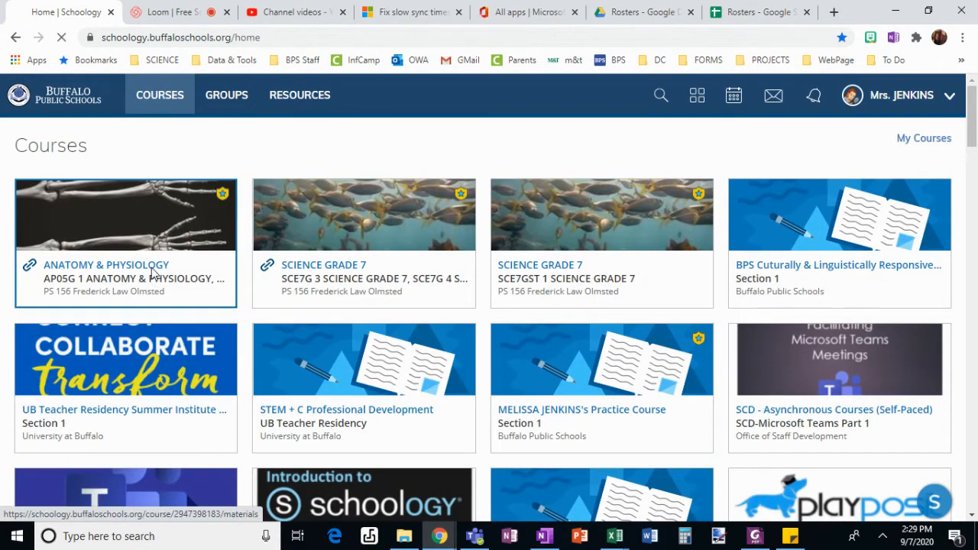
click(107, 264)
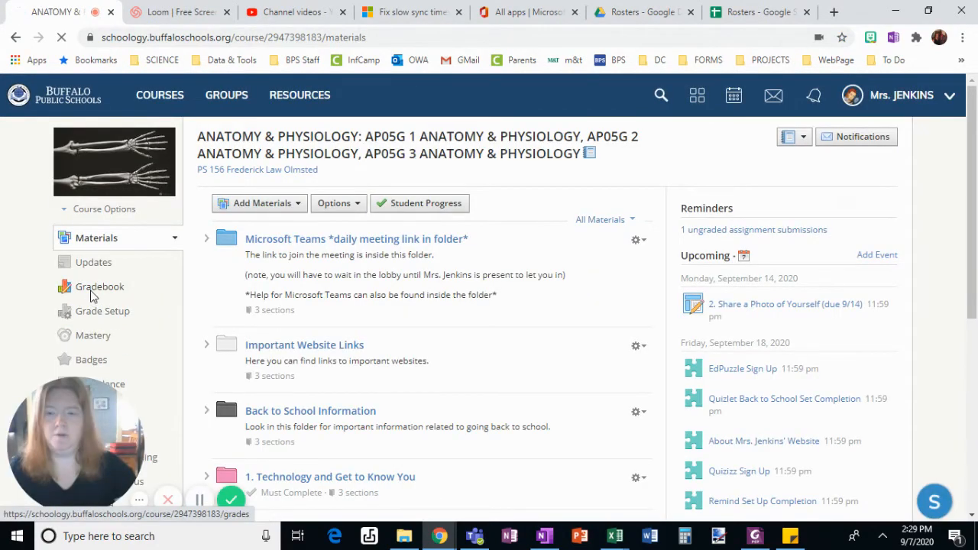
- Open the course Gradebook, pick the section to show, and reveal its more-actions menu
click(99, 286)
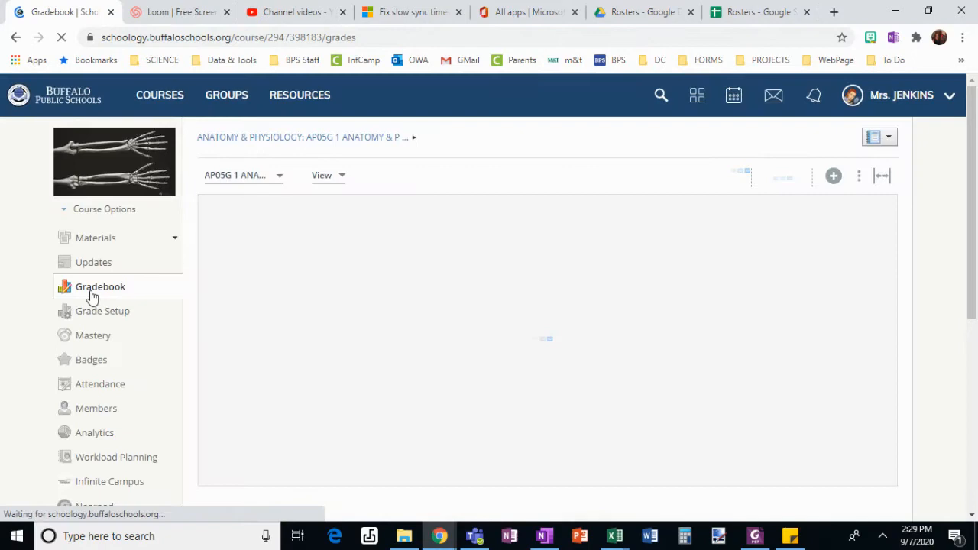
click(101, 286)
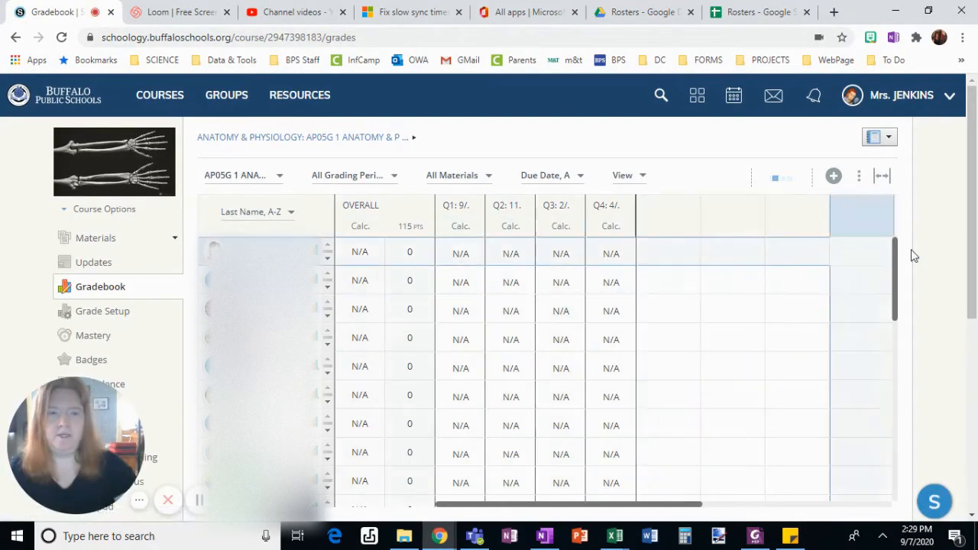
click(243, 175)
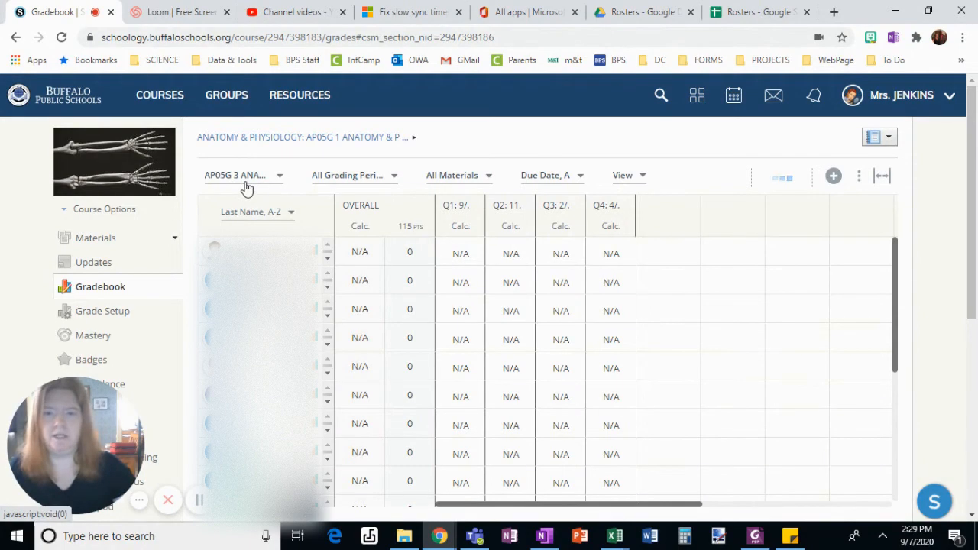
click(243, 175)
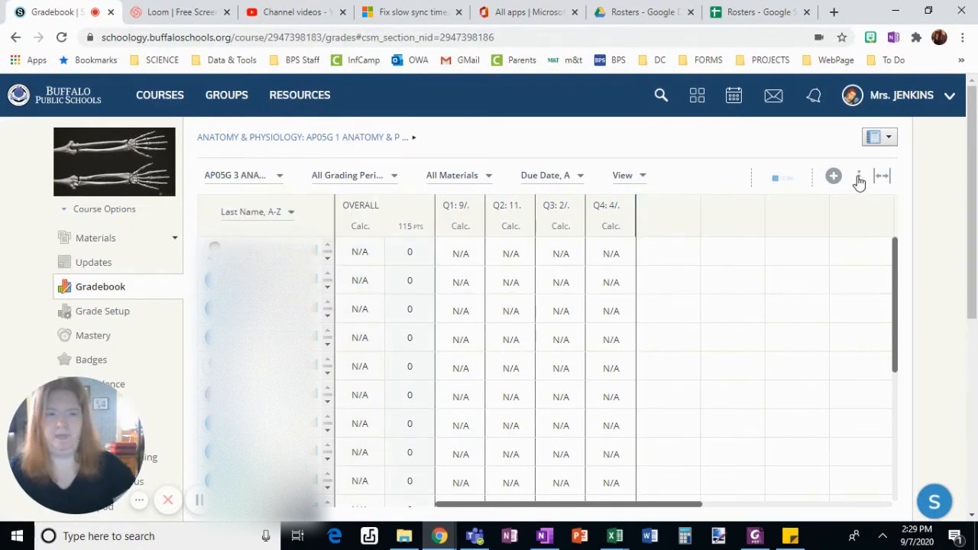
click(859, 176)
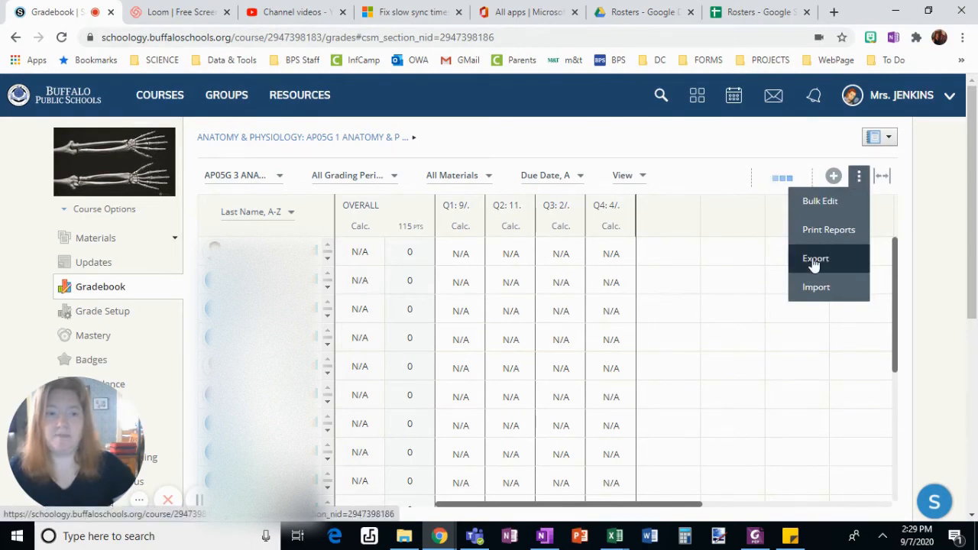
- Export the Anatomy & Physiology gradebook as CSV and download the file
click(816, 259)
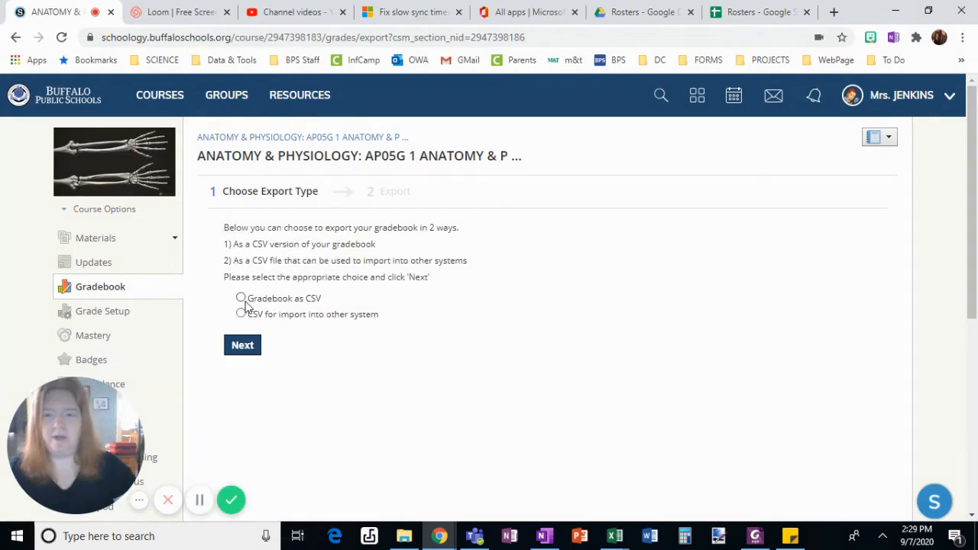
click(241, 298)
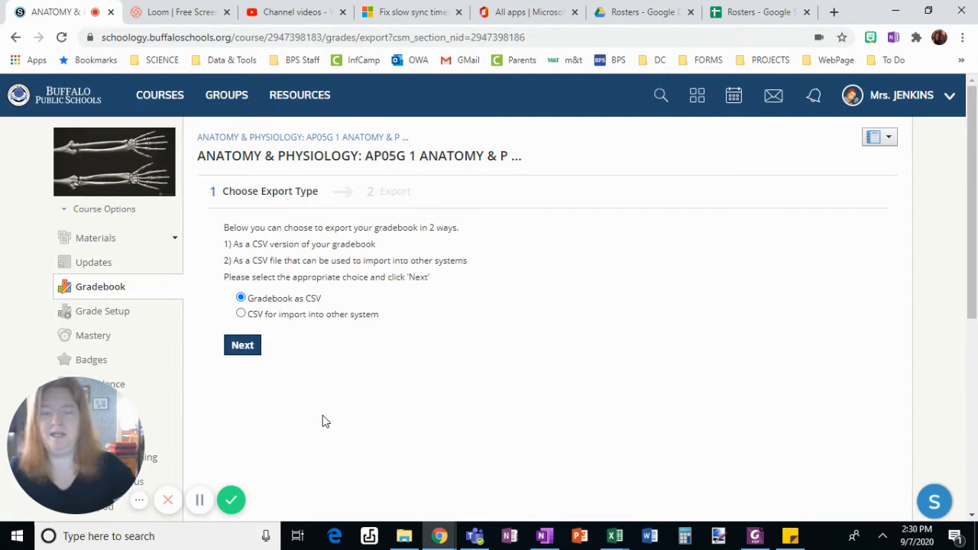
mouse_move(243, 345)
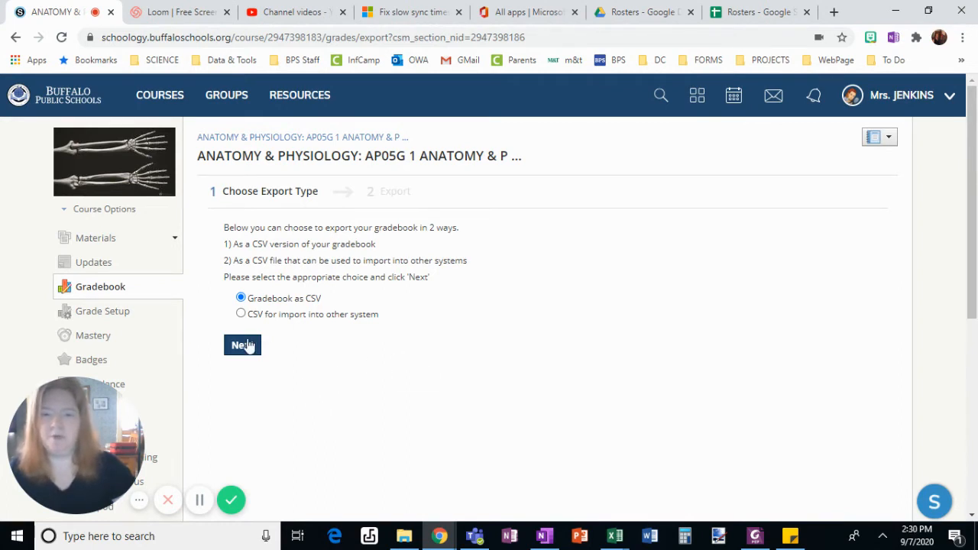
click(242, 345)
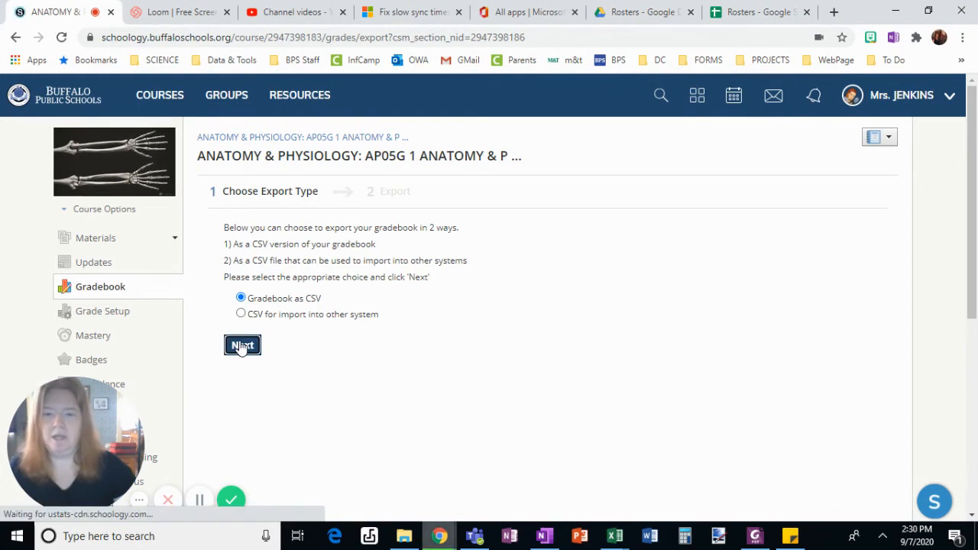
click(242, 344)
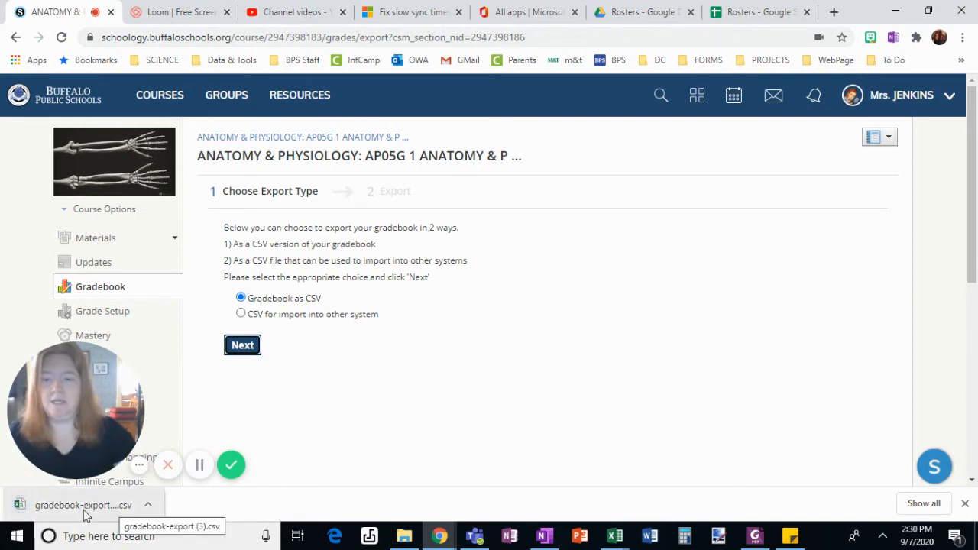
mouse_move(105, 517)
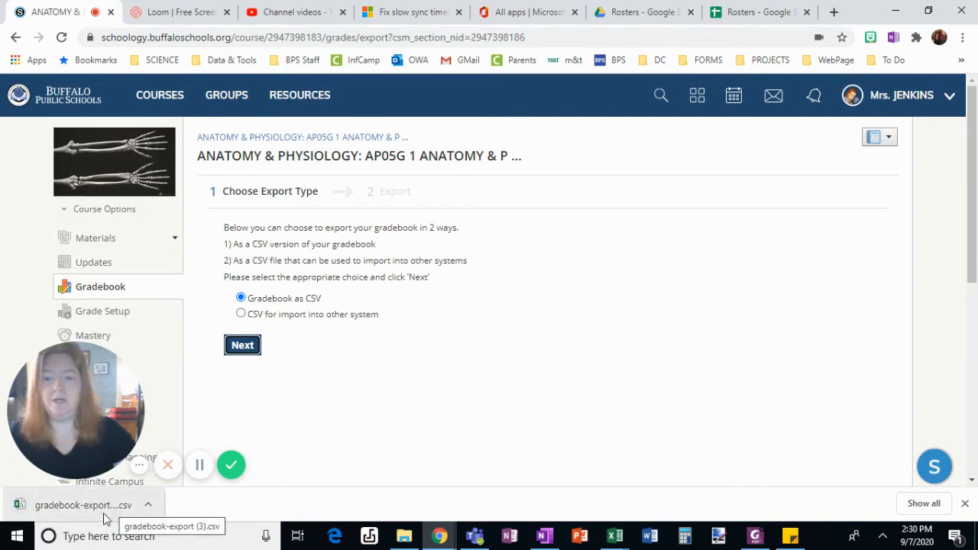